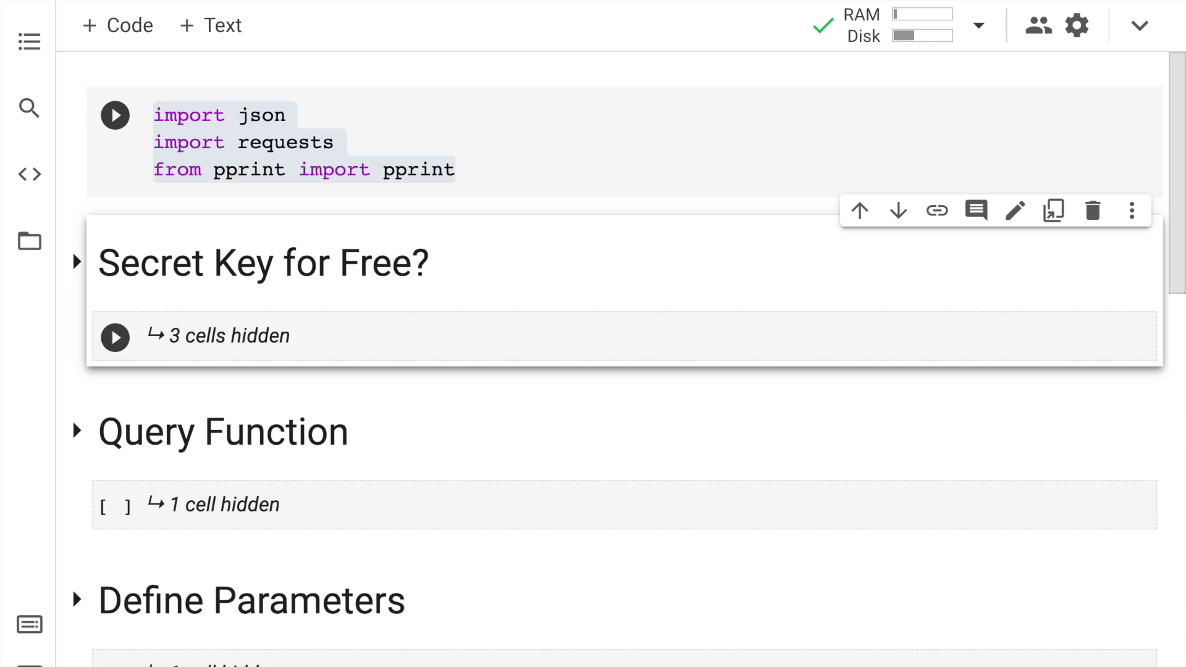
Step: Expand the 'Secret Key for Free?' section to show its key link and loading cells
left_click(76, 264)
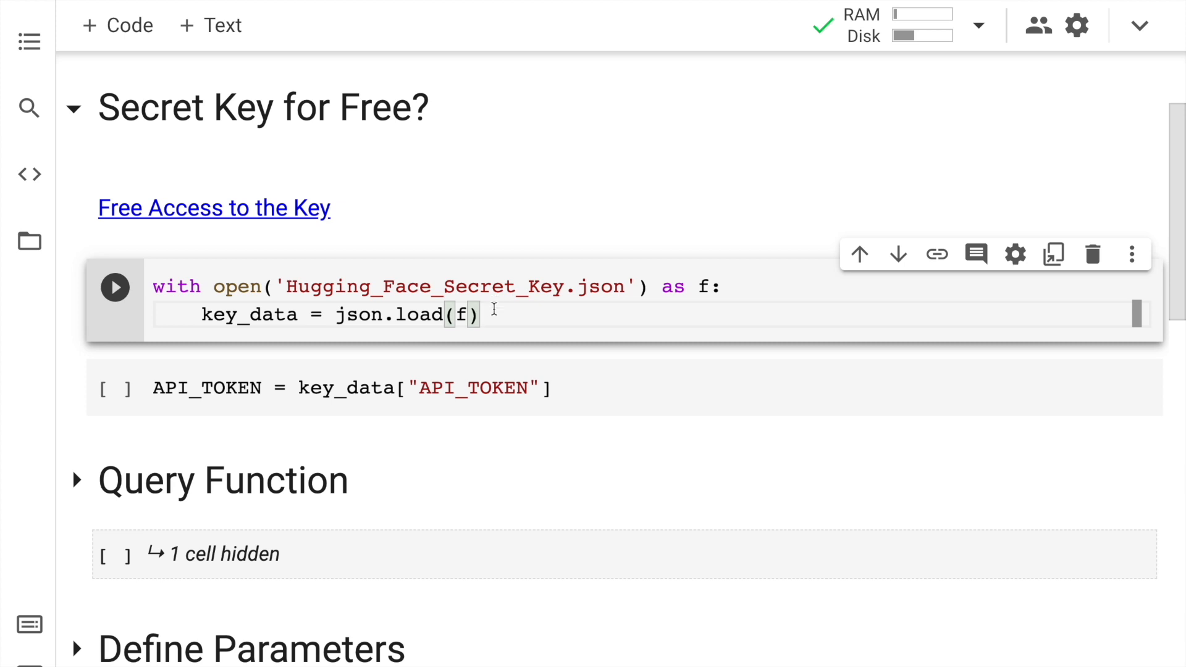
mouse_move(417, 275)
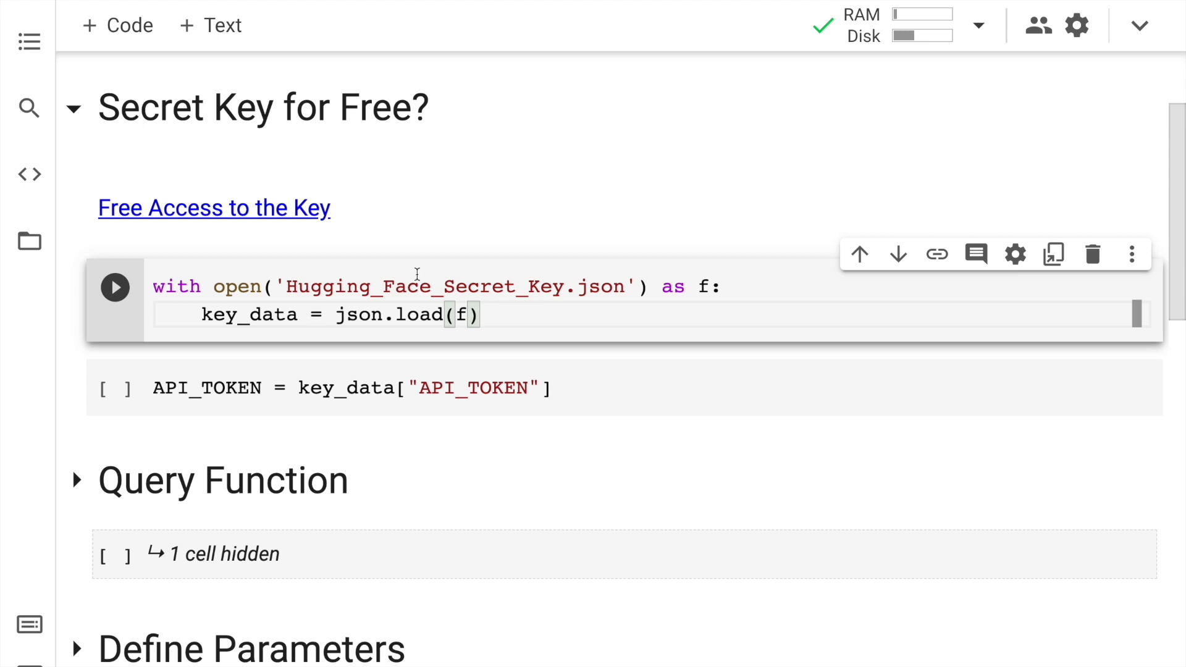
Step: Open the 'Free Access to the Key' link in a new tab, landing on a Hugging Face profile
right_click(214, 208)
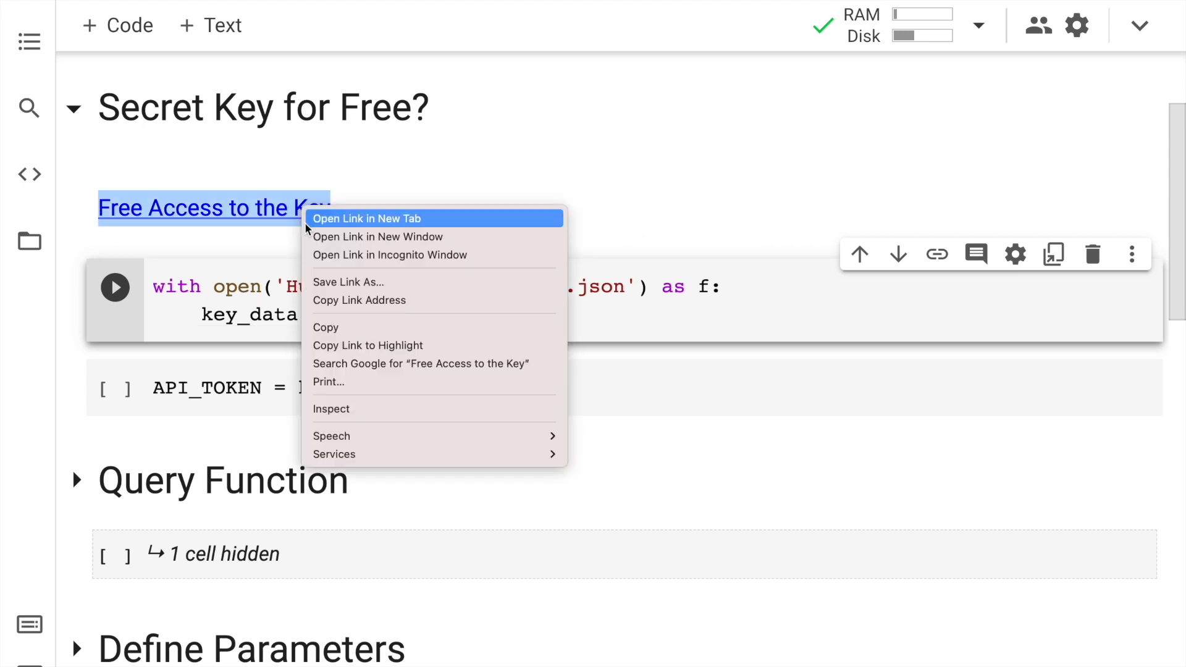
left_click(367, 218)
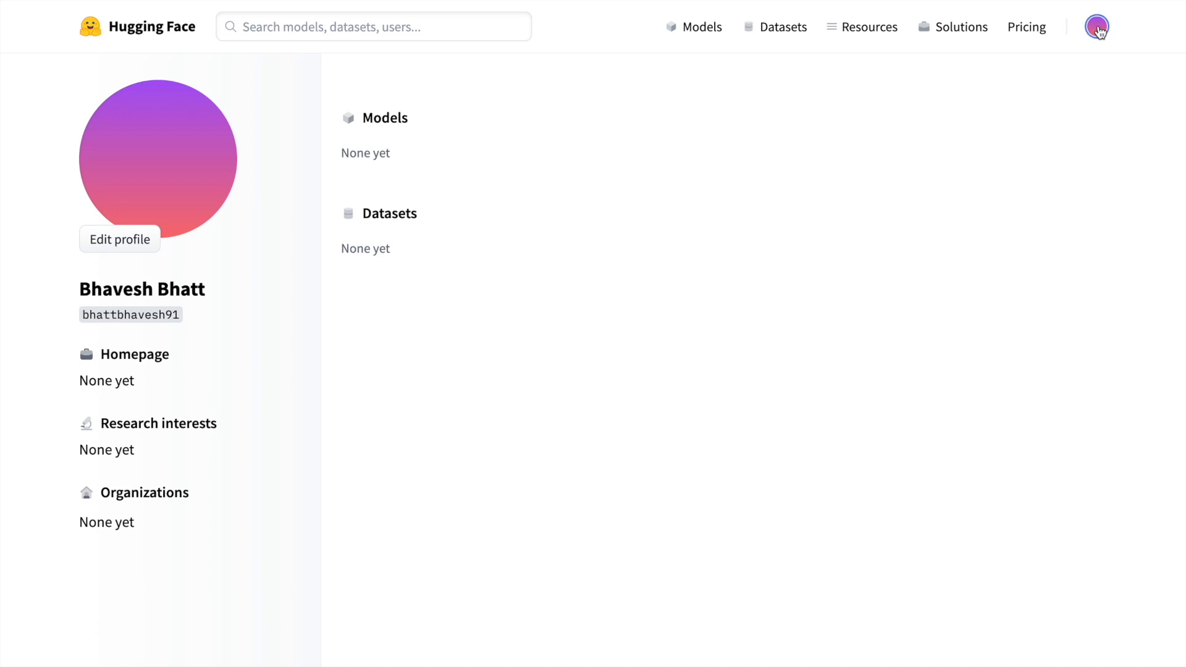
Step: Go through the account menu to Settings and show the masked user API token
left_click(1096, 27)
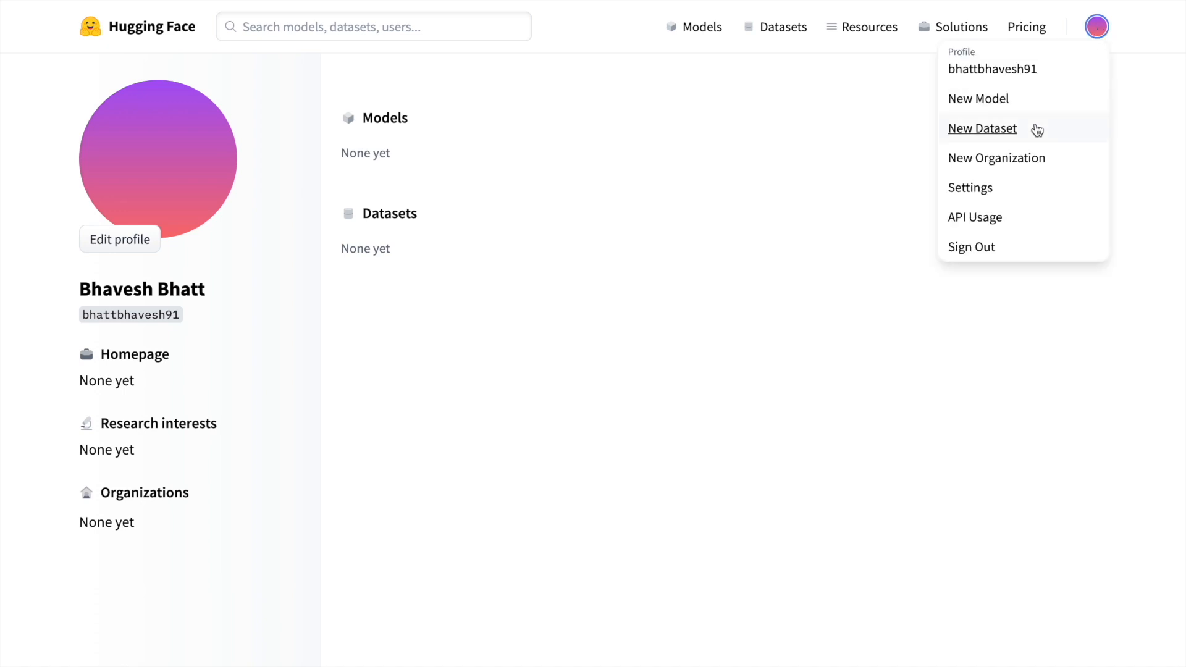
left_click(970, 188)
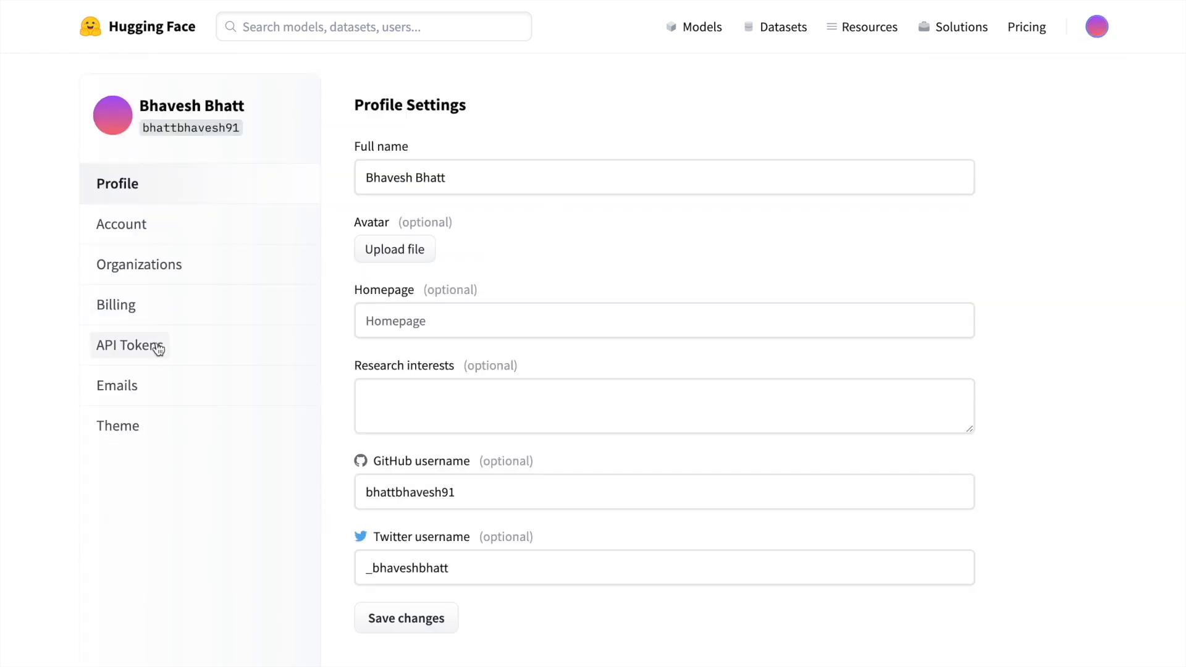
left_click(130, 345)
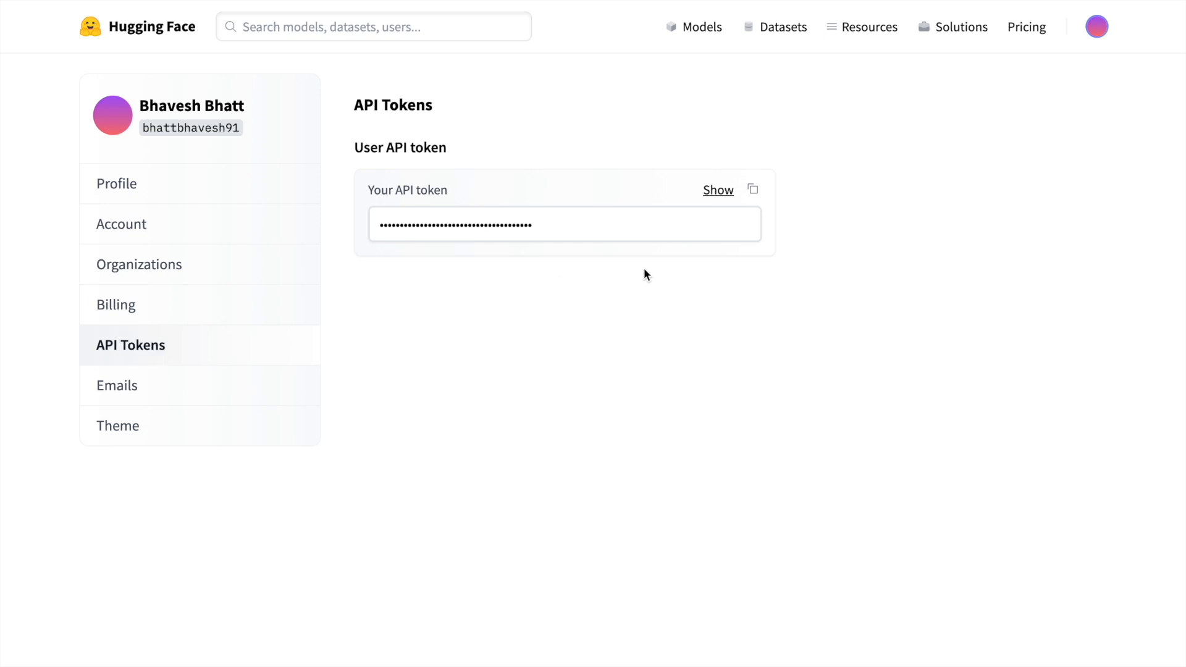
left_click(753, 189)
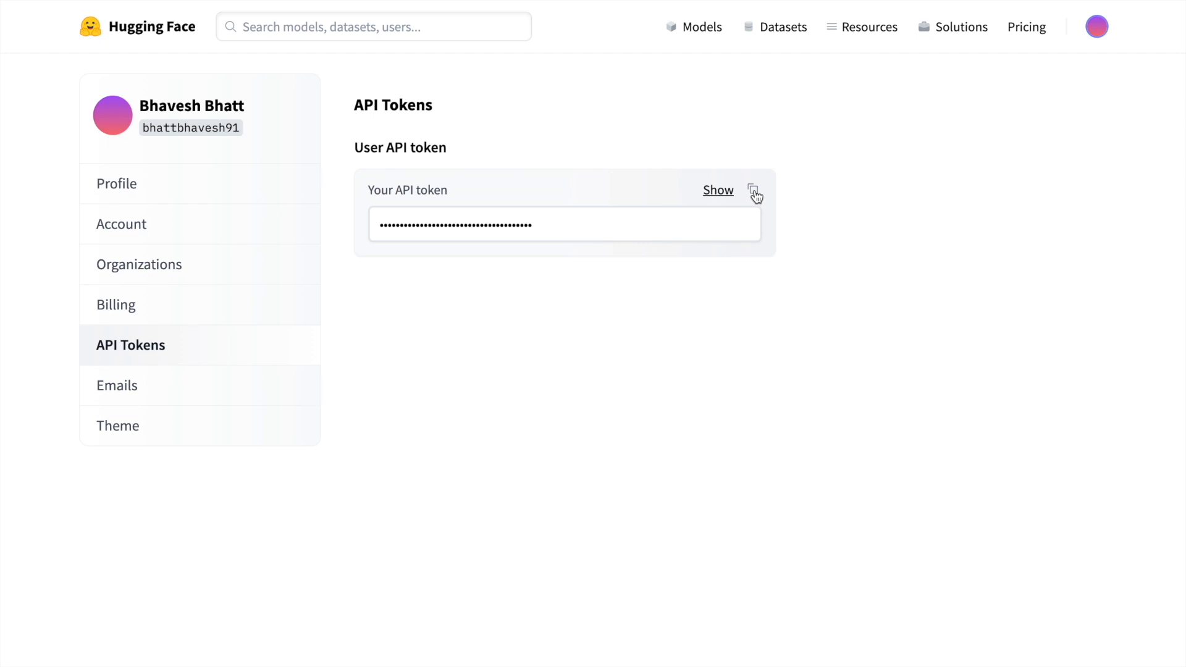
mouse_move(1038, 34)
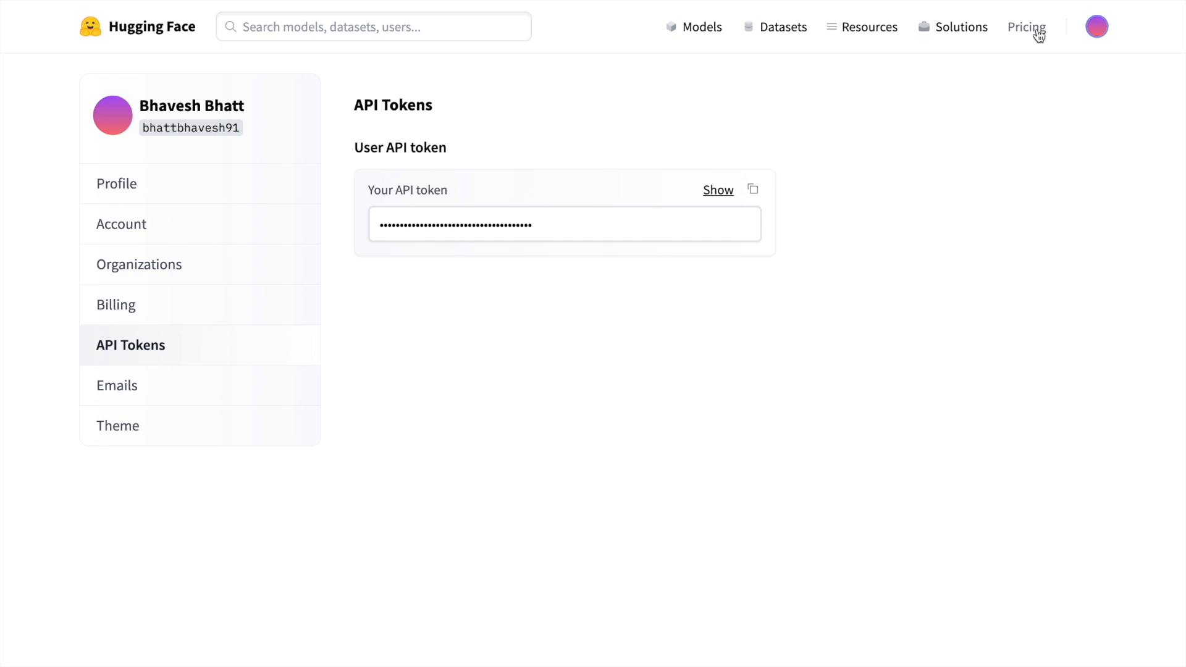
Step: Review the Hugging Face pricing page comparing the free Contributor tier with paid plans
left_click(1026, 28)
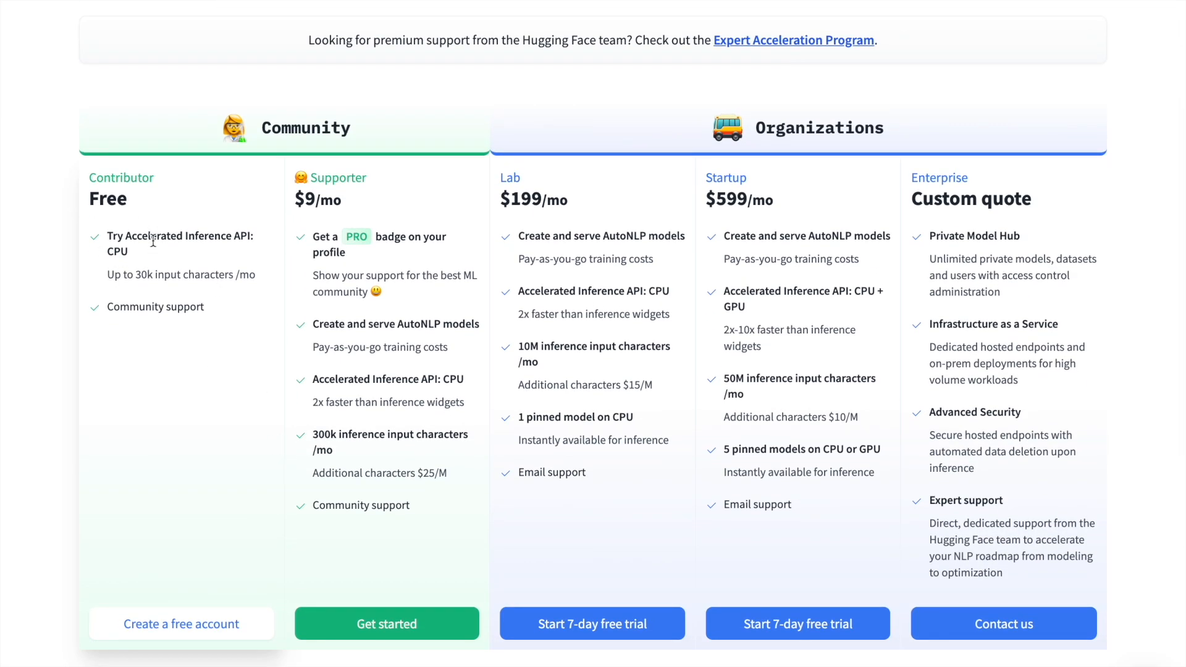
mouse_move(175, 252)
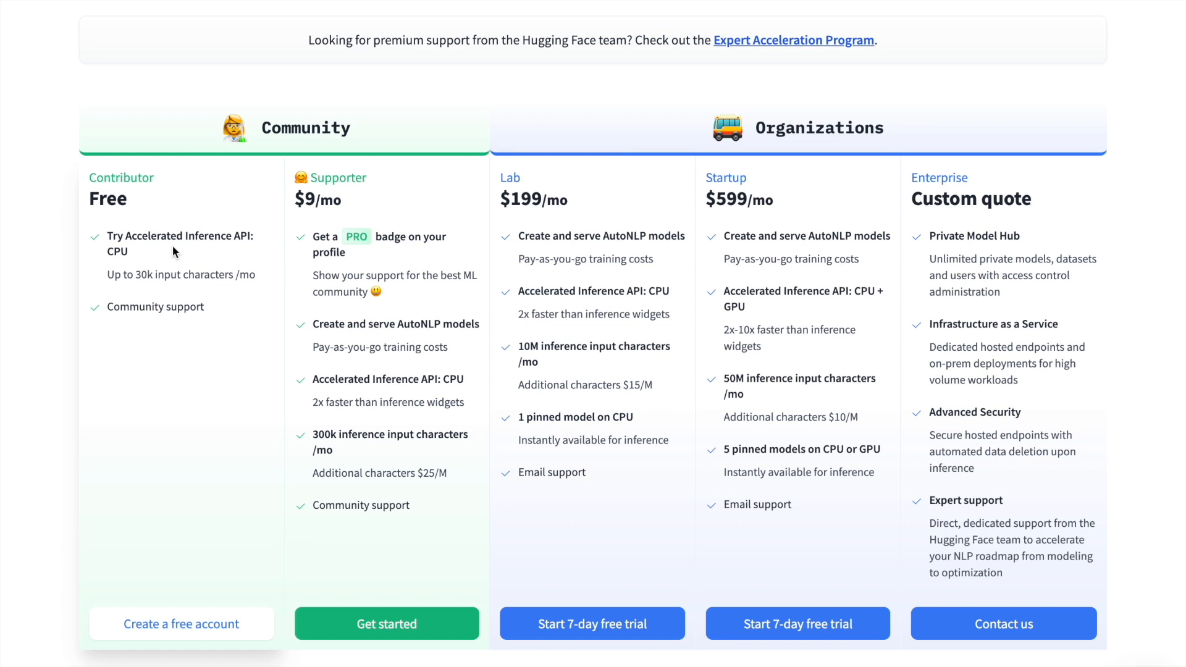
mouse_move(146, 295)
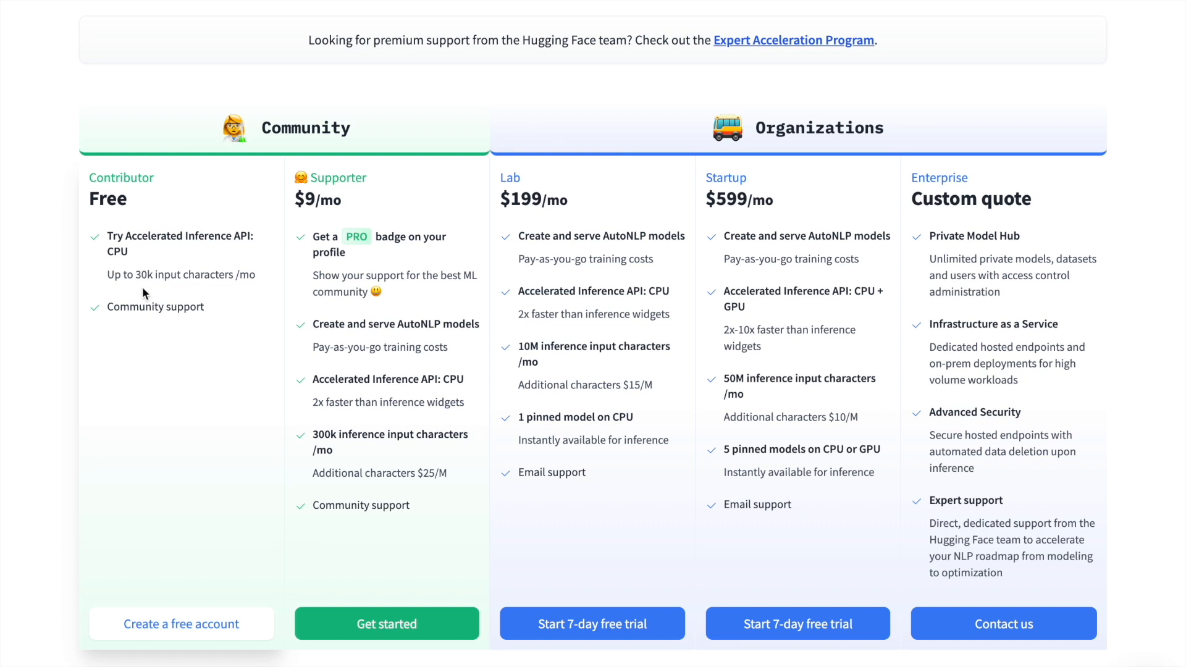
mouse_move(127, 323)
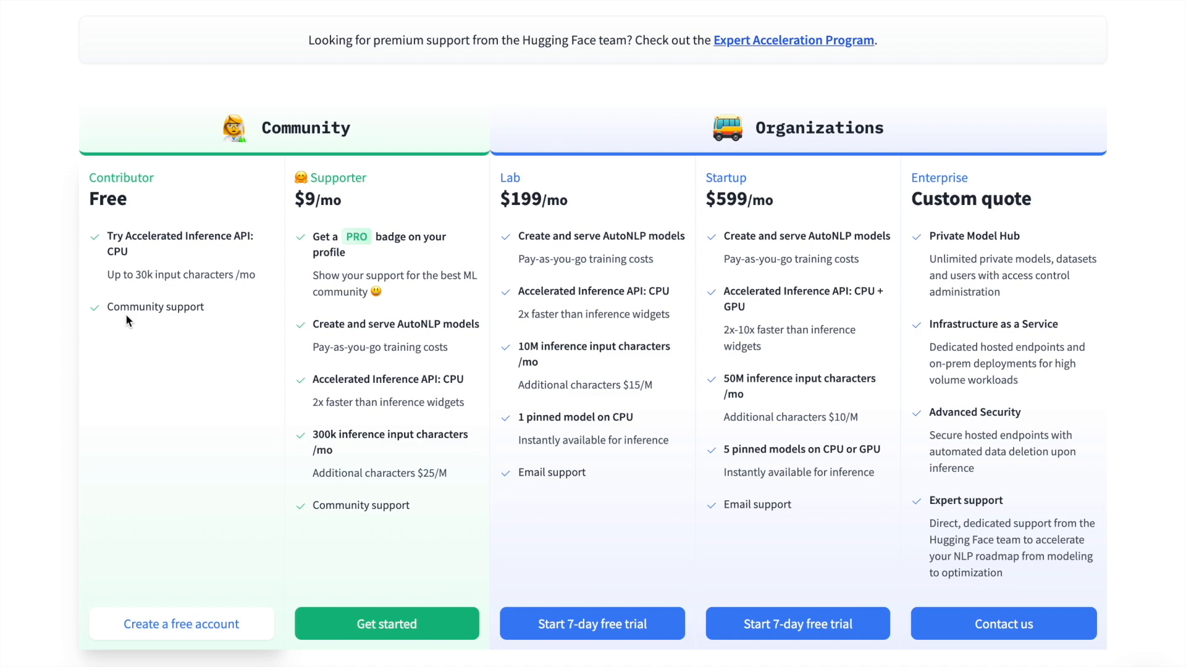
scroll("up", 3)
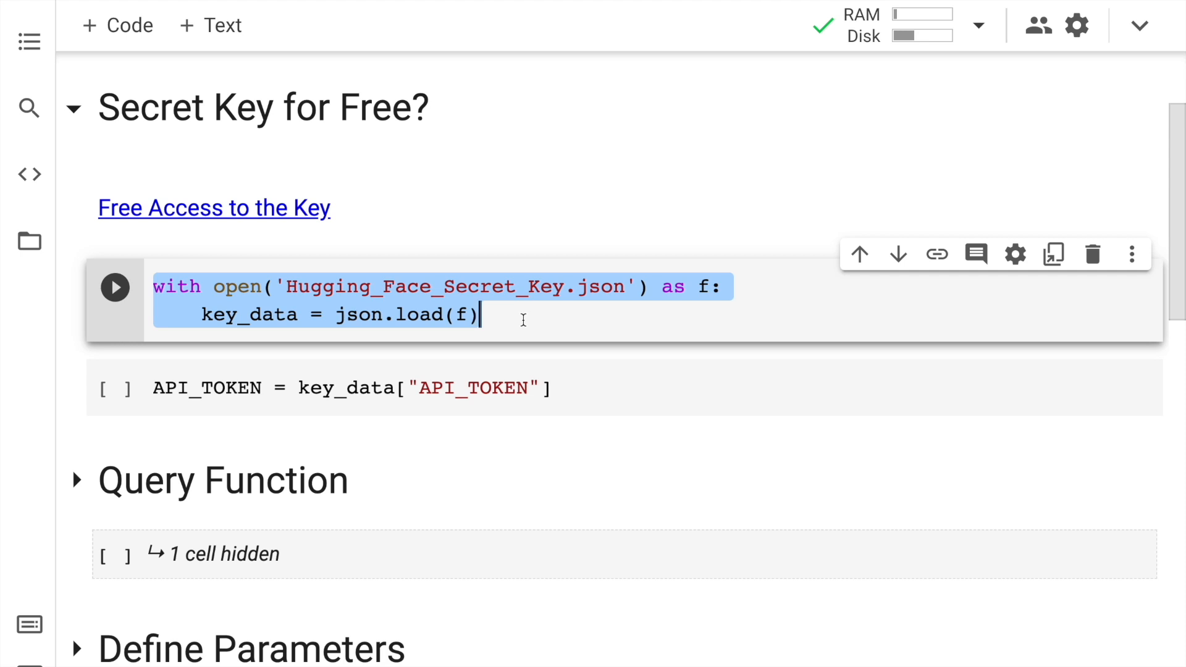
Step: Run the secret-key loading cell and expand the Query Function section's API request code
left_click(115, 286)
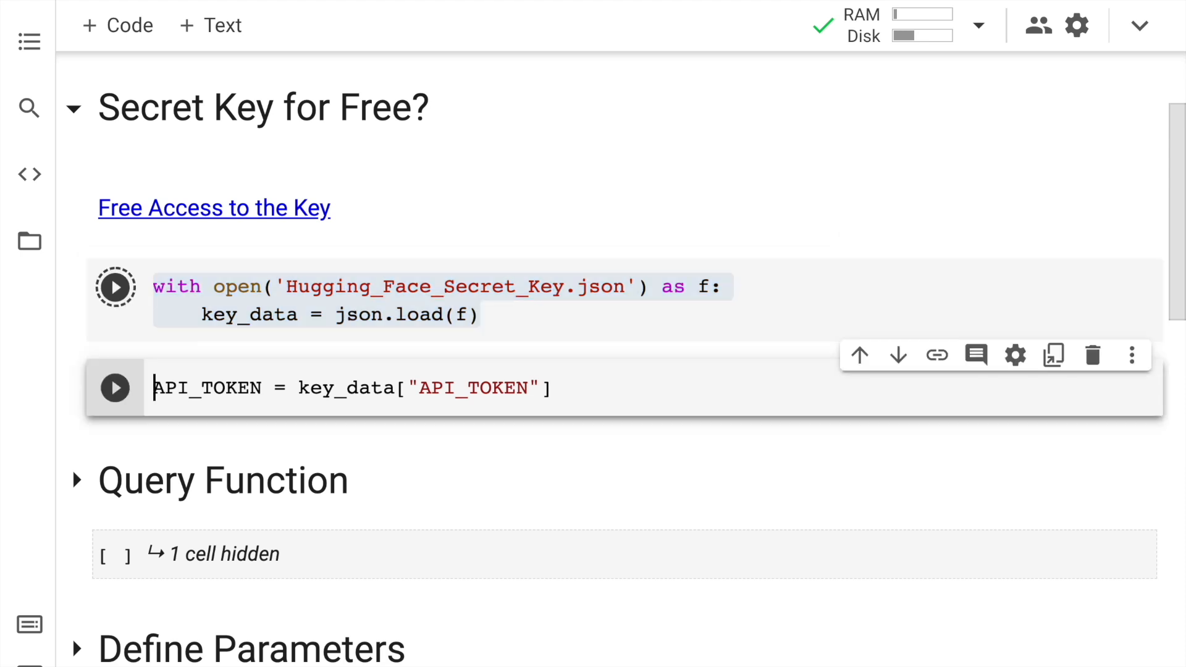
scroll("down", 3)
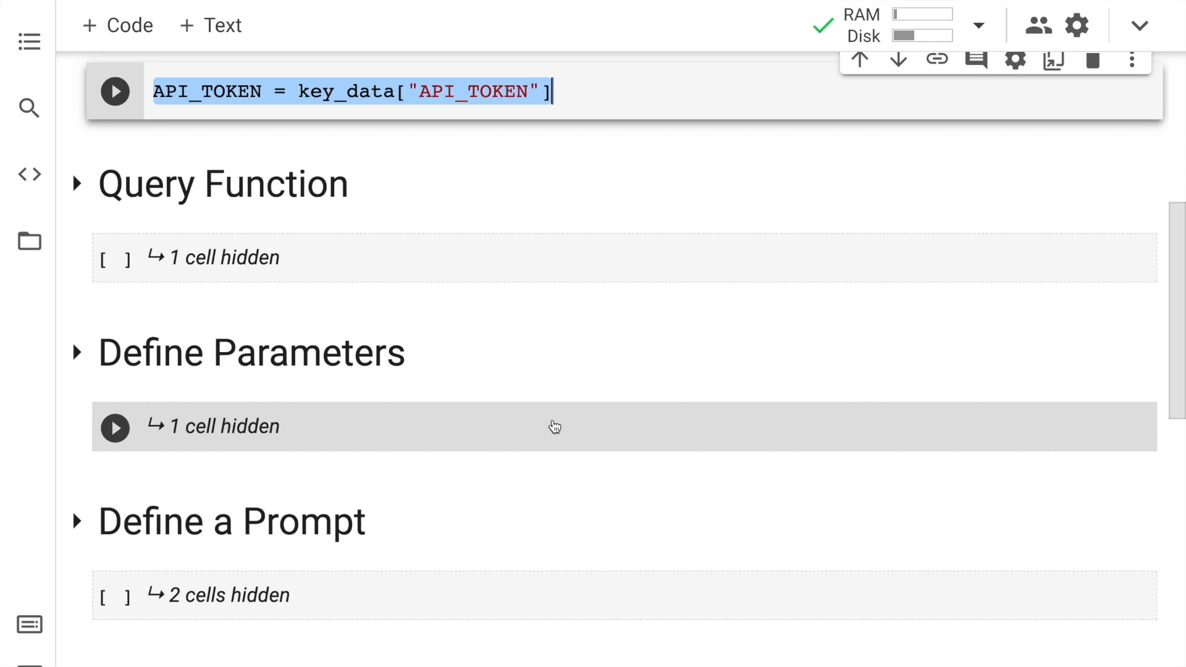
left_click(116, 91)
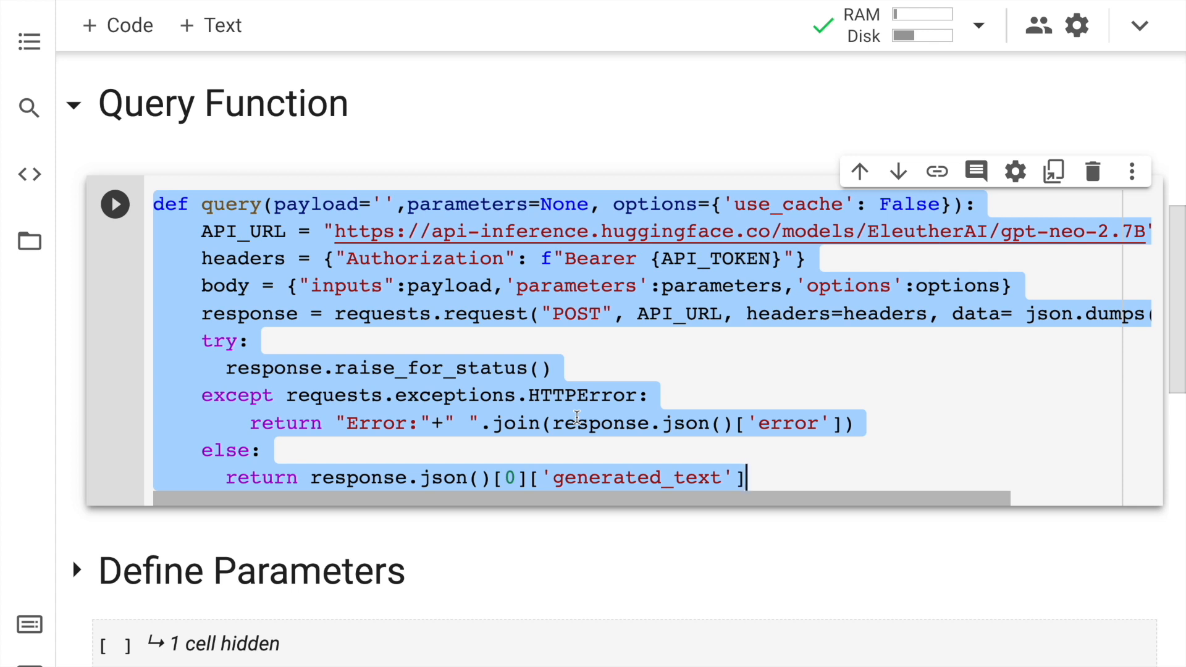
mouse_move(1066, 369)
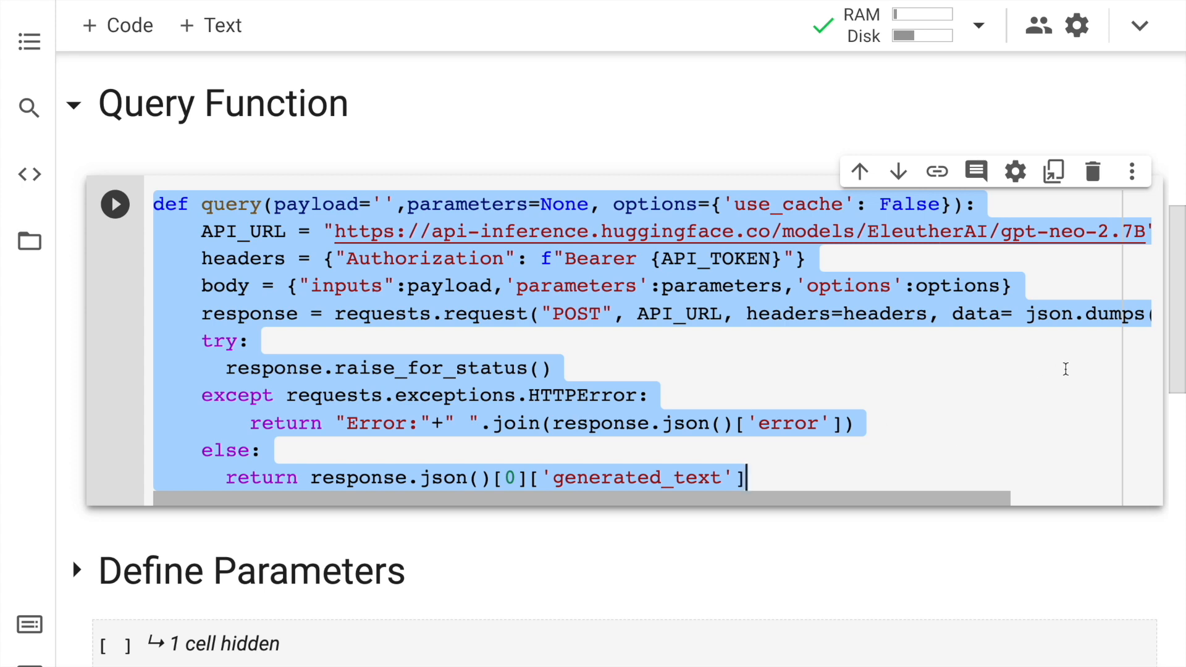
Step: Run the query function cell and expand Define Parameters with its token, temperature and end-sequence settings
scroll("right", 3)
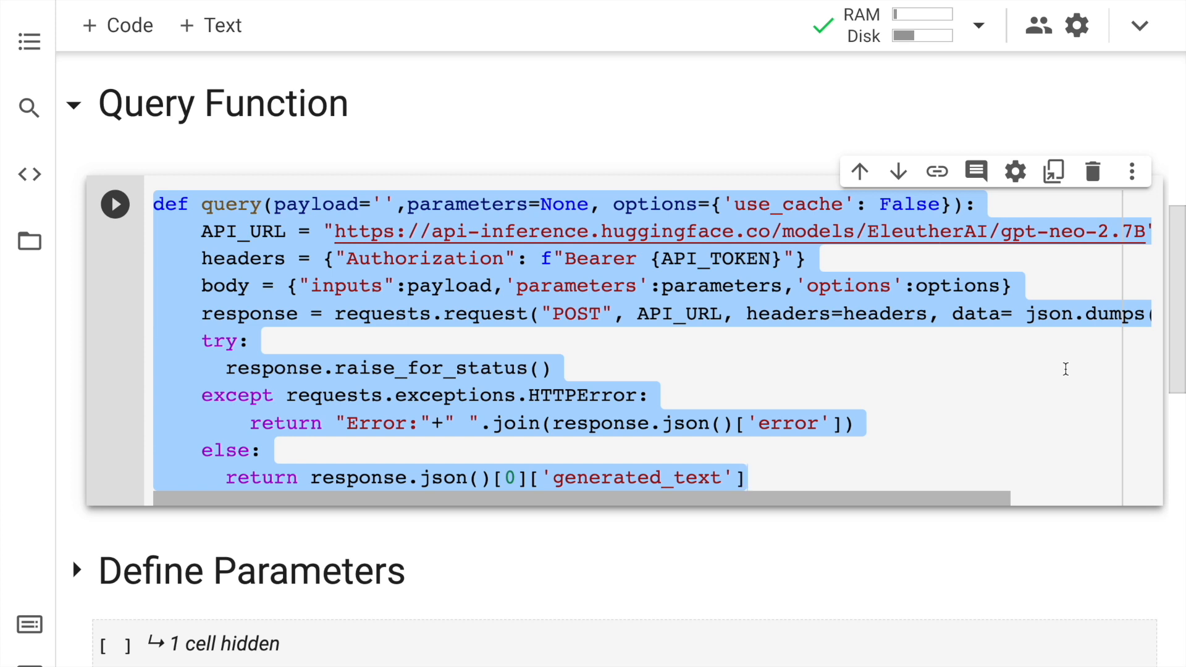
left_click(115, 204)
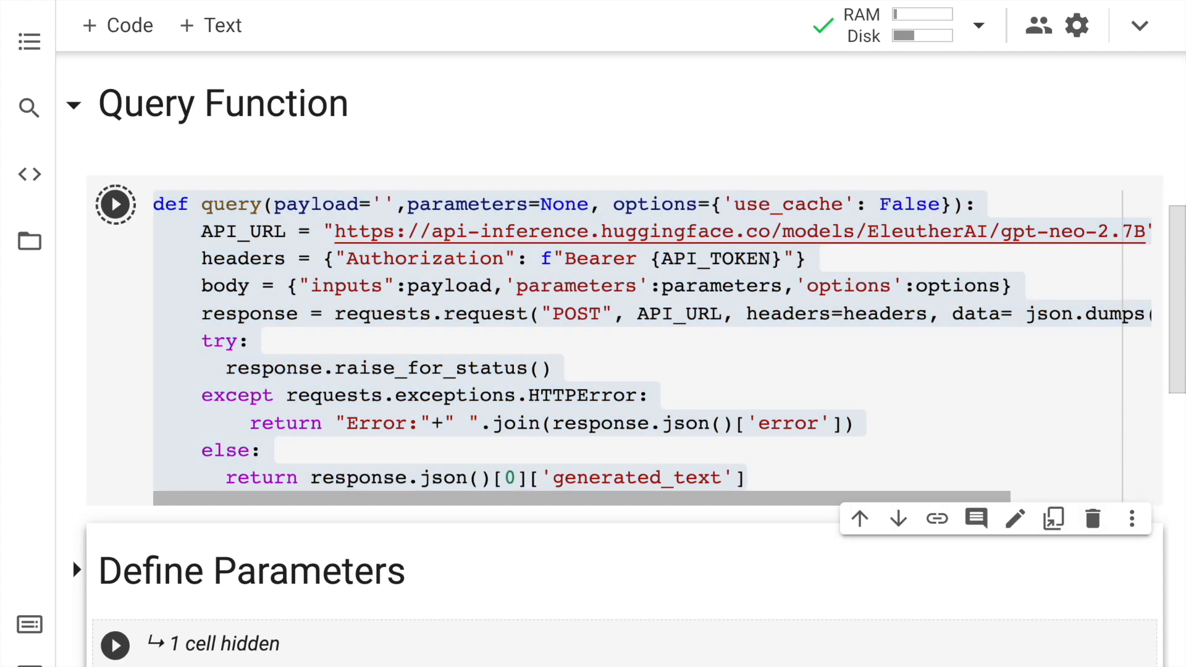
scroll("down", 3)
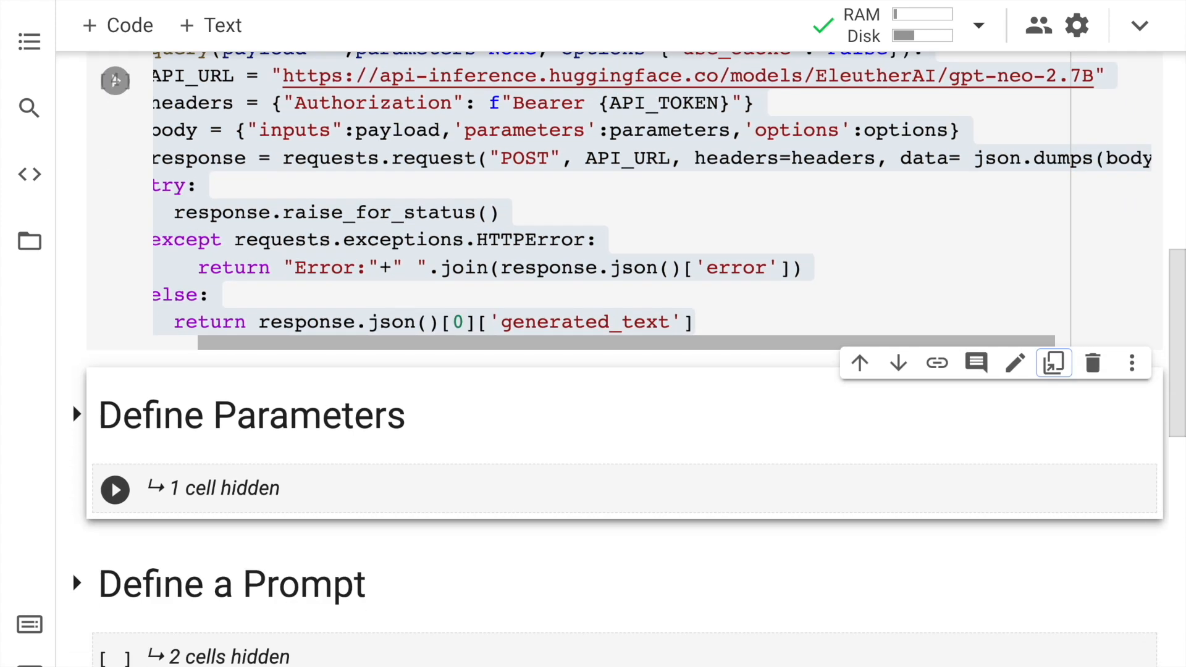
left_click(77, 414)
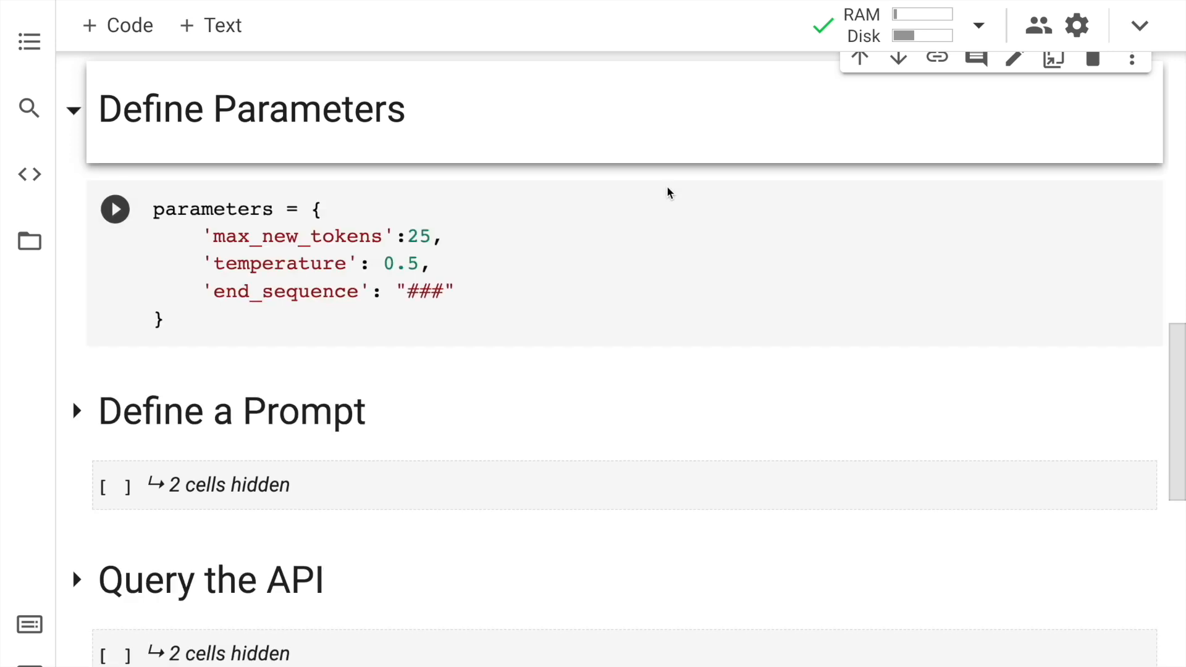
Step: Run the parameters cell setting max_new_tokens 25, temperature 0.5 and end_sequence '###'
left_click(295, 265)
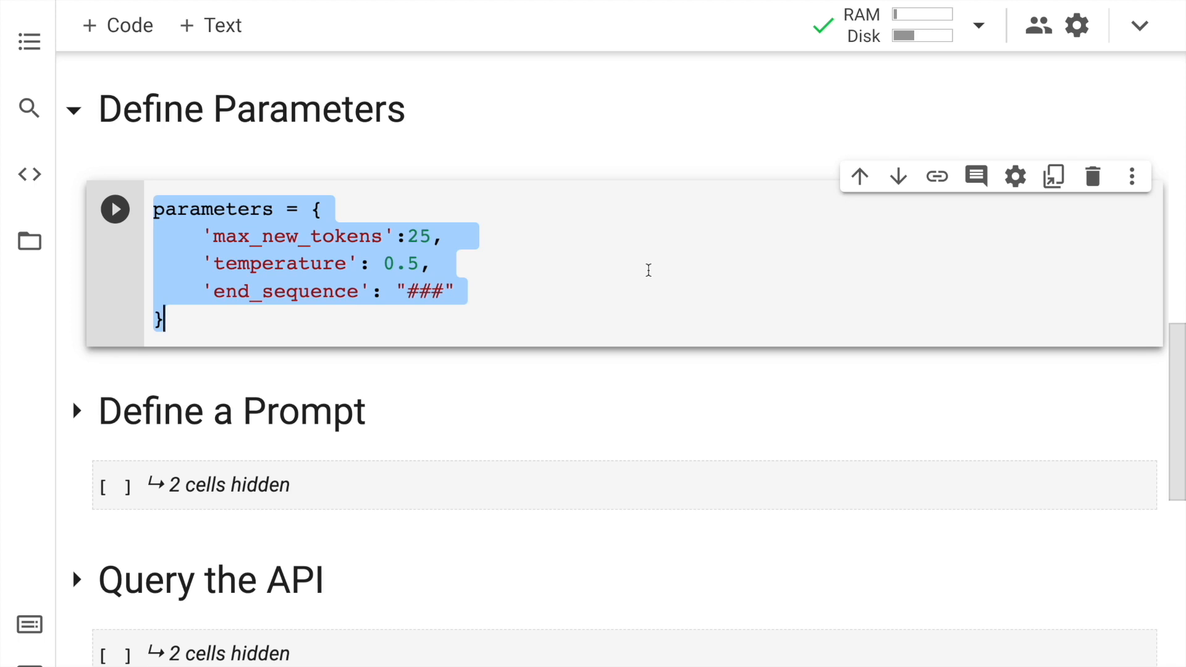
left_click(116, 209)
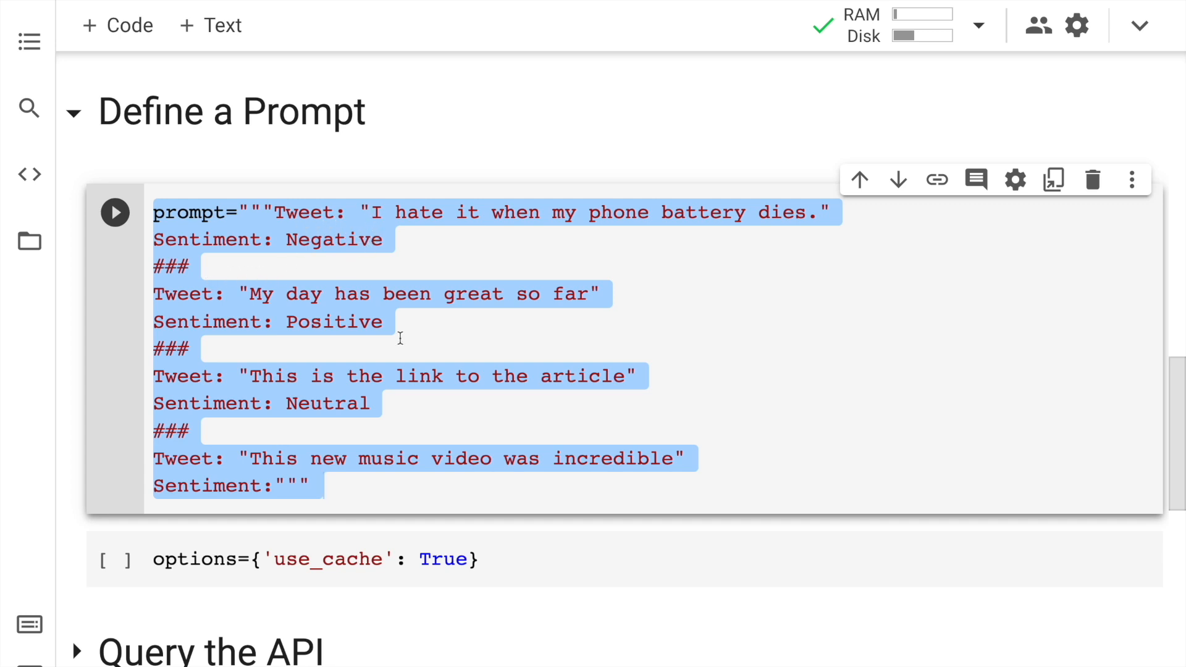
mouse_move(255, 294)
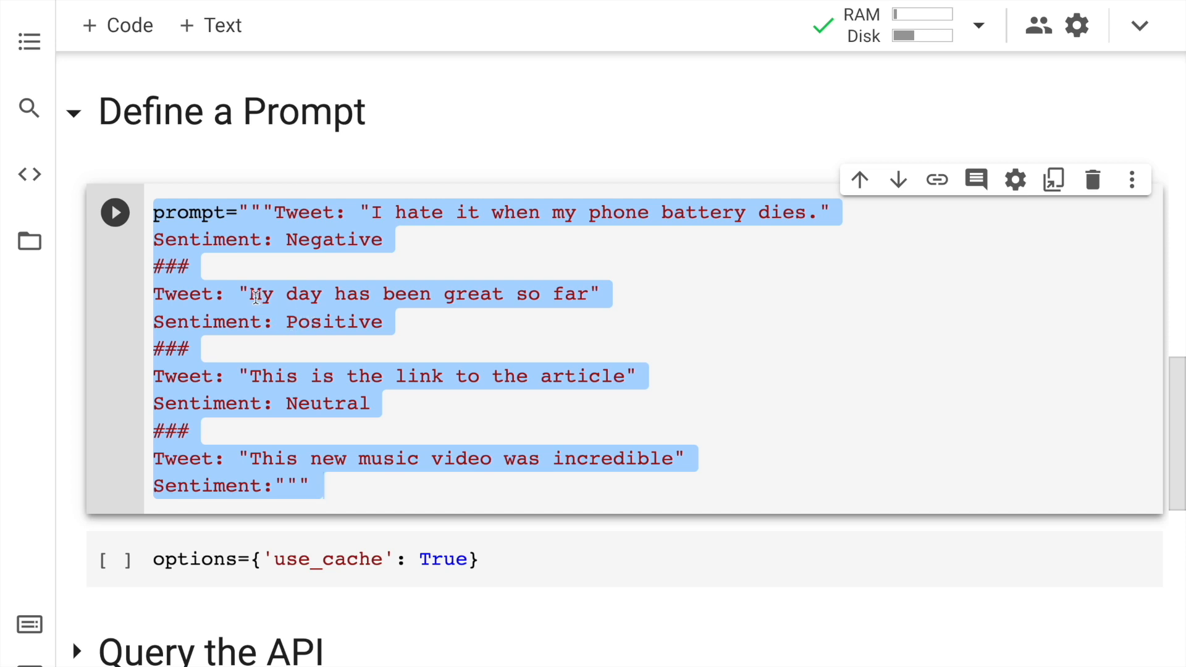
mouse_move(204, 327)
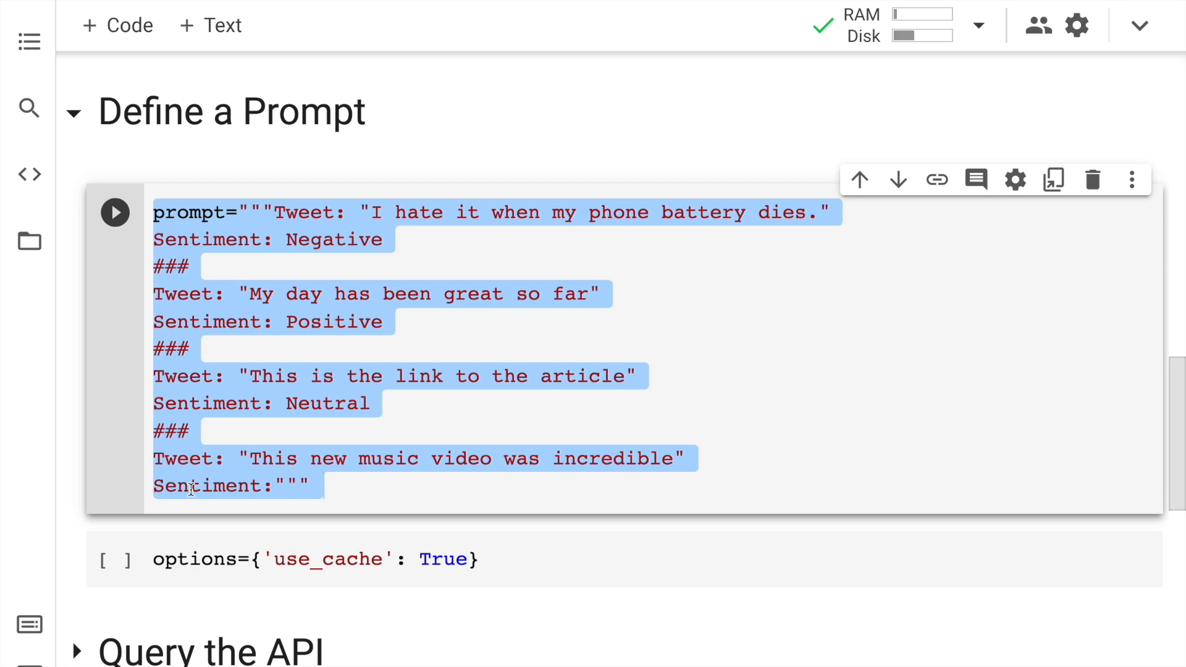
Step: Run the few-shot tweet sentiment prompt cell and move down to the use_cache options
left_click(116, 214)
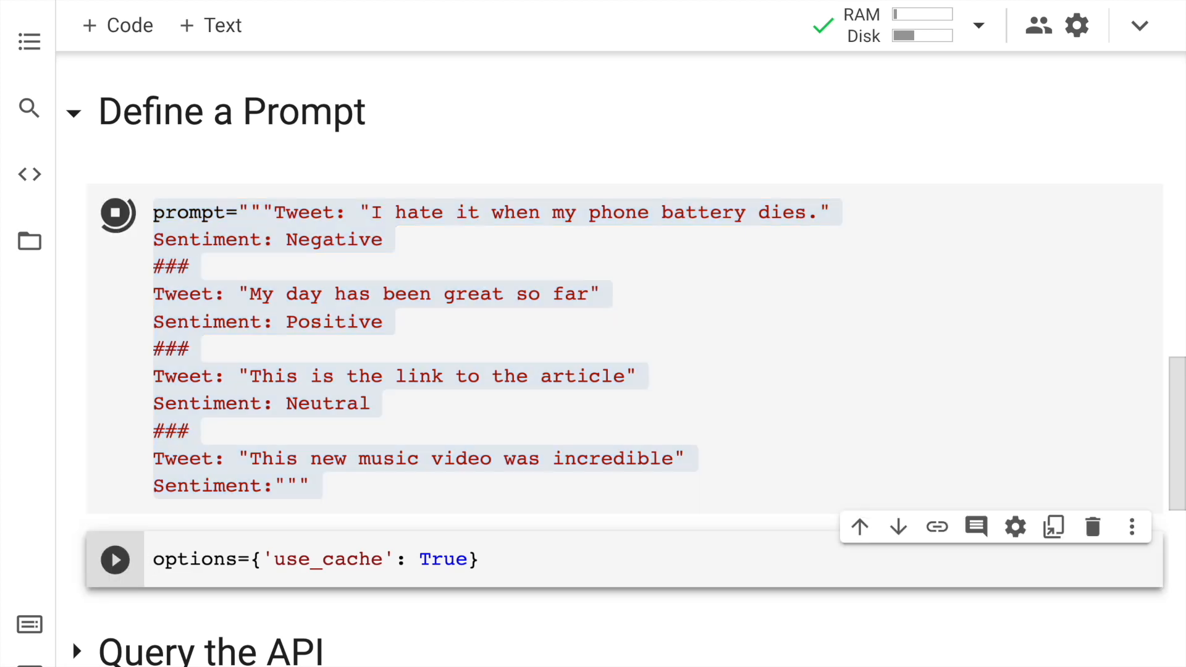
scroll("down", 3)
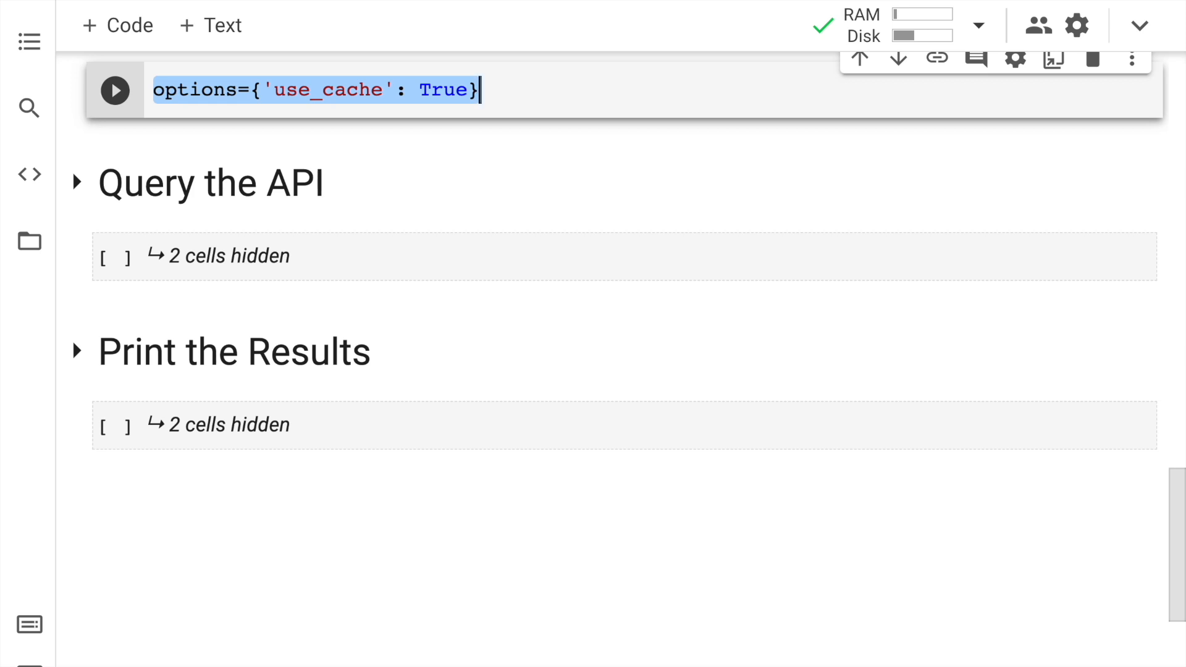
Step: Send the prompt to GPT-Neo and print the result labeling the music video tweet Positive
left_click(114, 90)
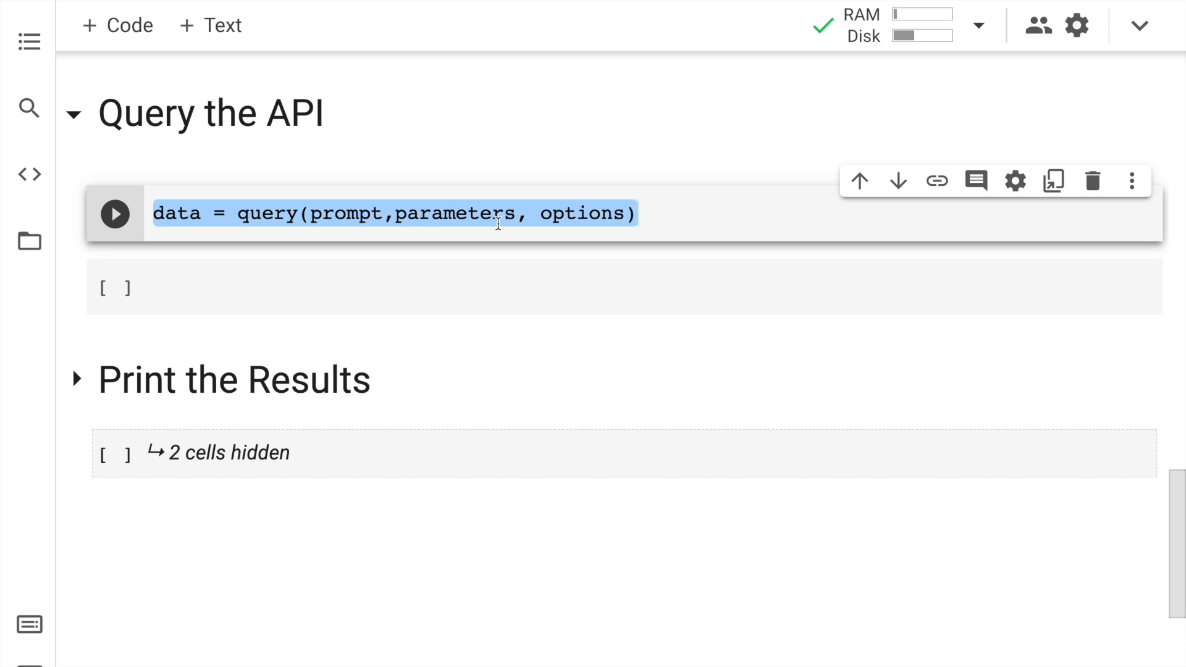
left_click(116, 214)
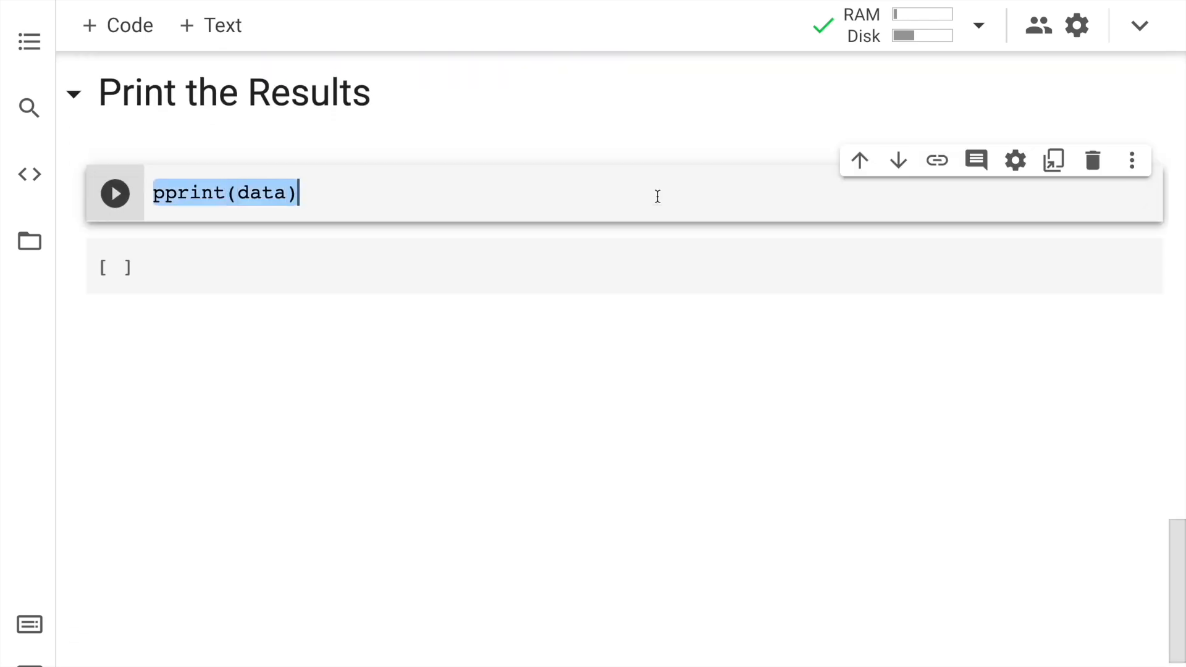
left_click(115, 193)
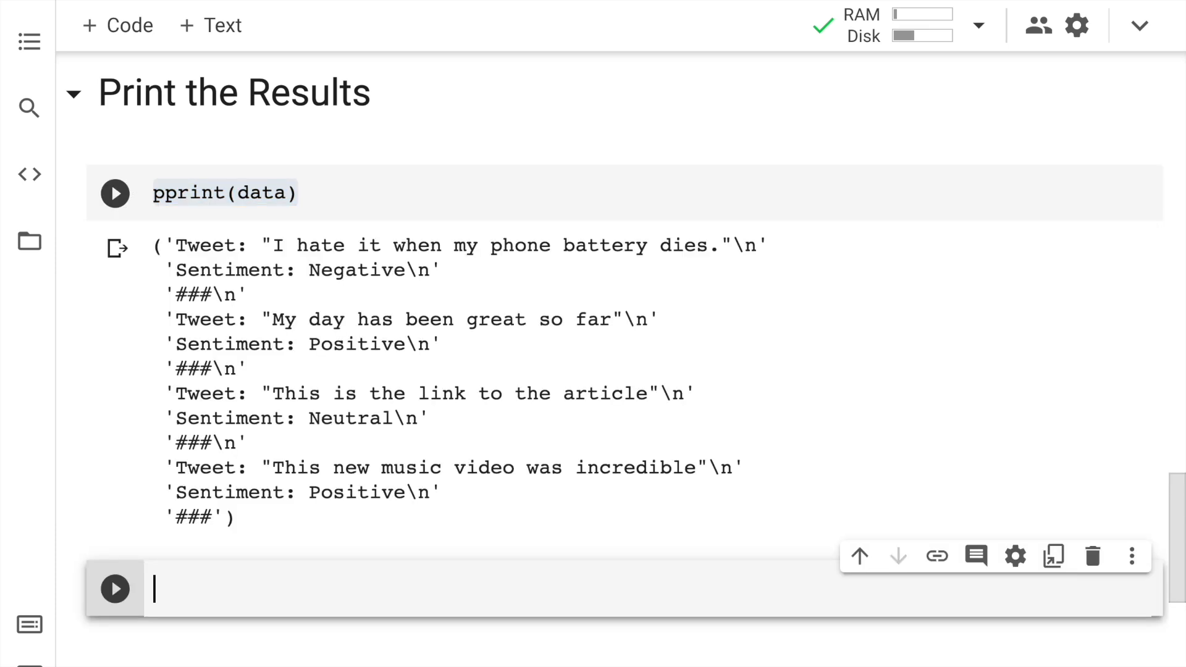